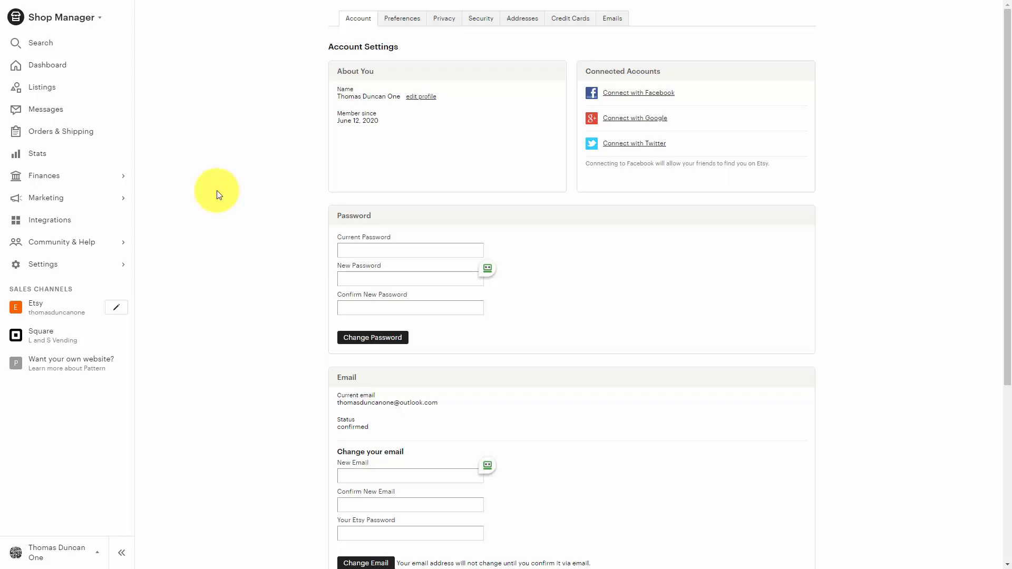
{"action": "mouse_move", "coordinate": [207, 244]}
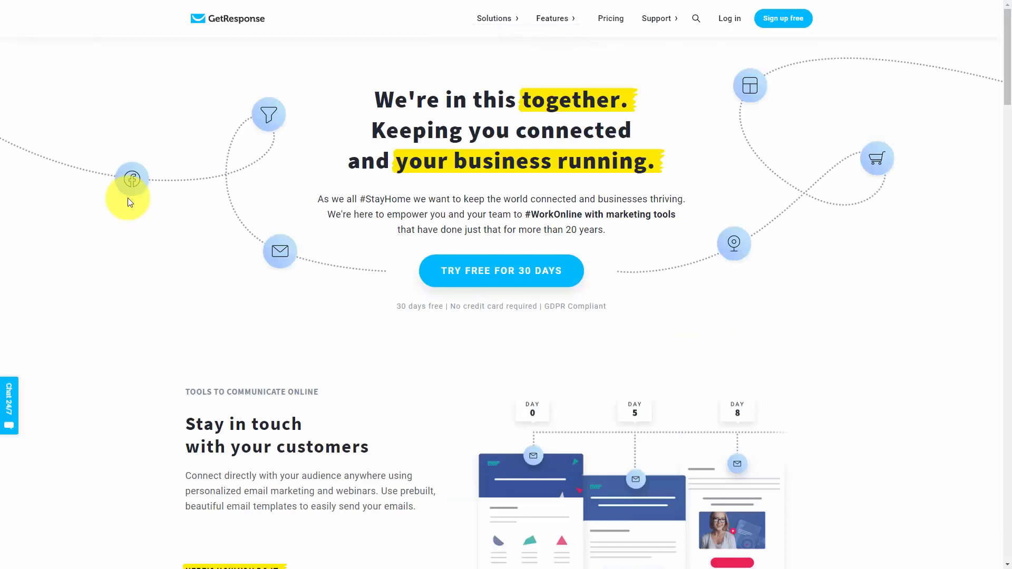
{"action": "mouse_move", "coordinate": [208, 250]}
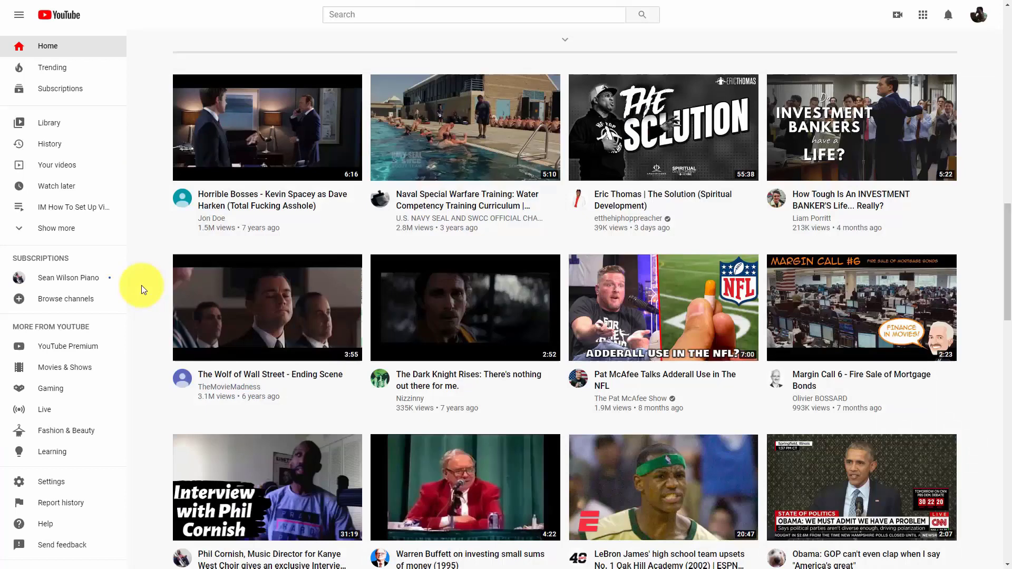
{"action": "mouse_move", "coordinate": [209, 251]}
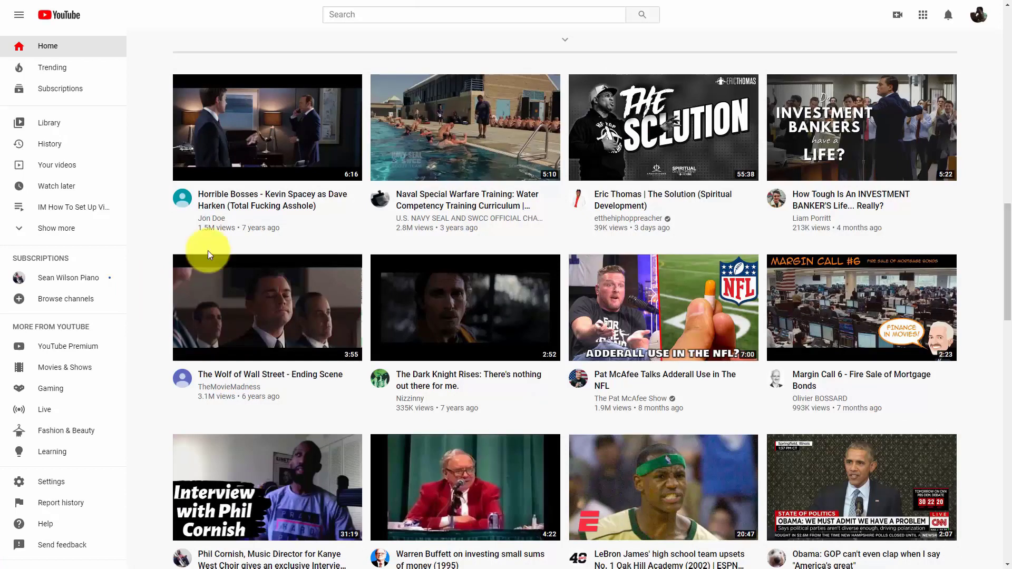